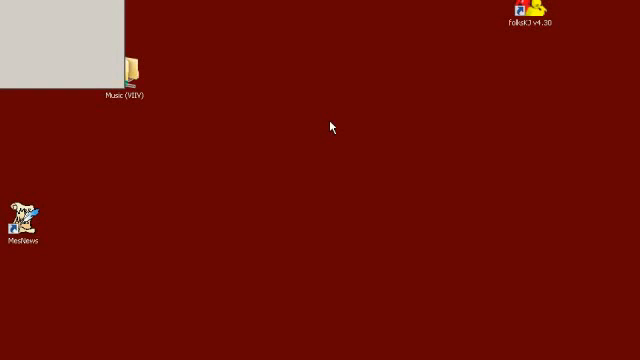
pyautogui.moveTo(304, 168)
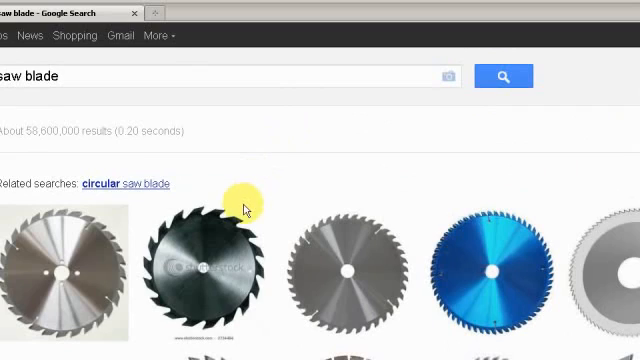
pyautogui.moveTo(280, 164)
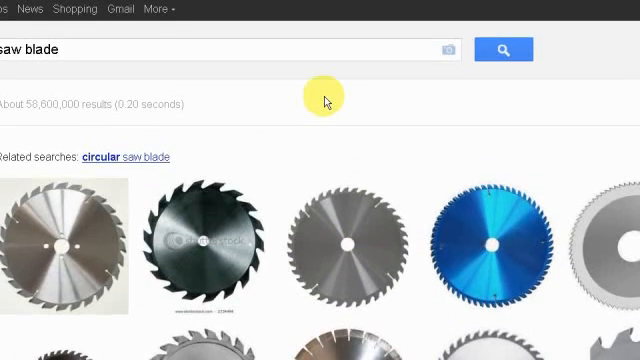
pyautogui.moveTo(260, 156)
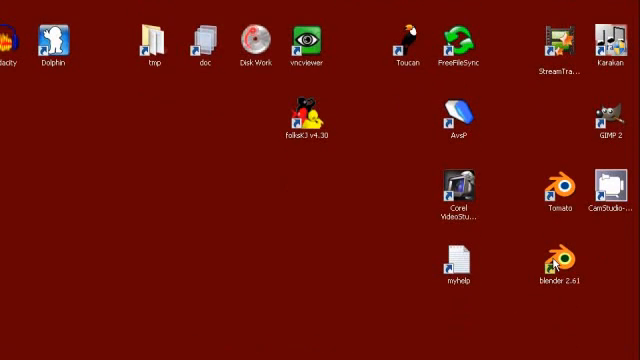
# Step: Launch Blender, remove the default cube and add a circle mesh to the empty scene
pyautogui.doubleClick(560, 270)
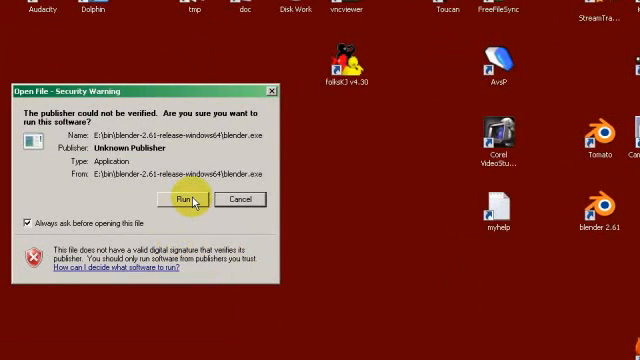
pyautogui.click(184, 200)
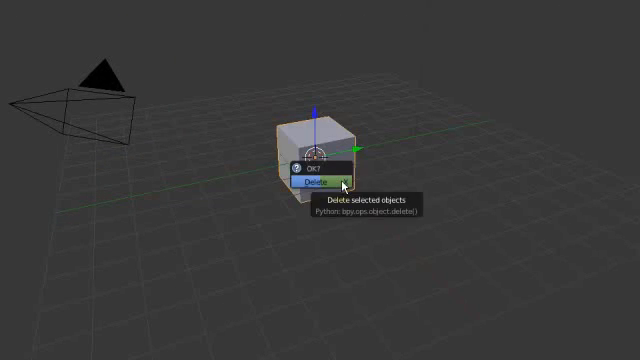
pyautogui.click(318, 184)
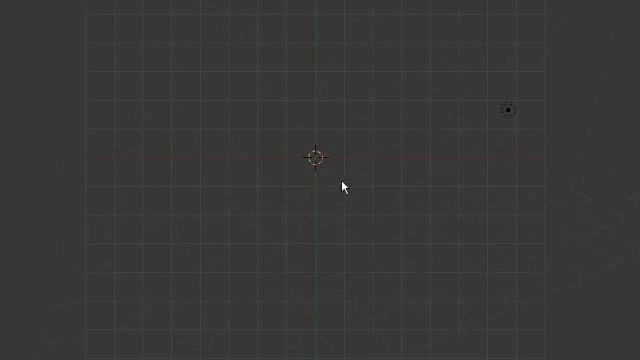
pyautogui.moveTo(284, 192)
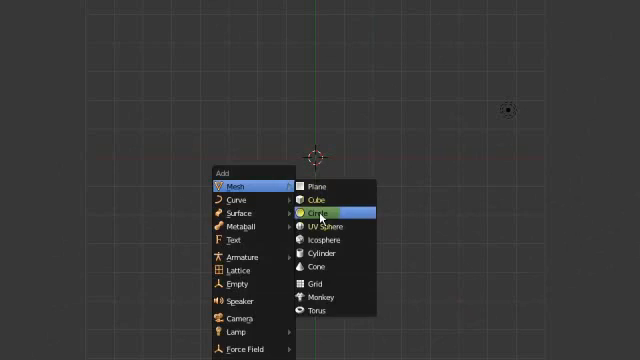
pyautogui.click(322, 214)
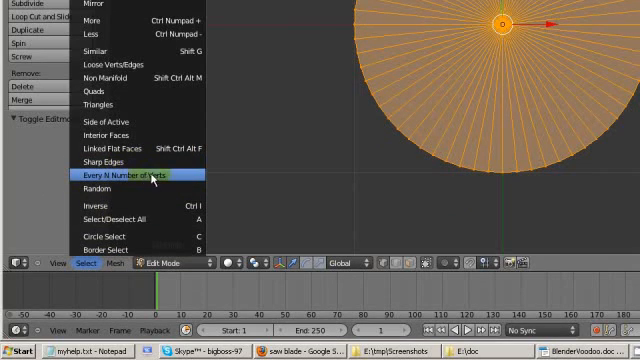
pyautogui.moveTo(198, 176)
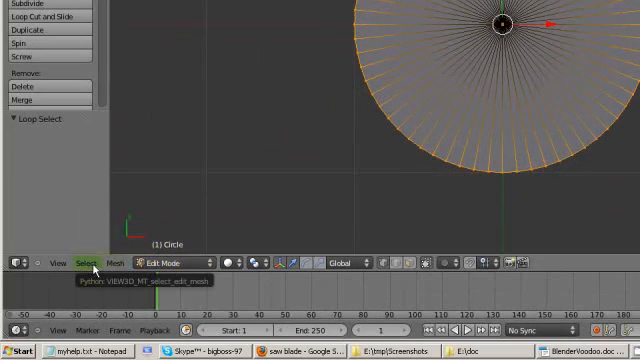
# Step: Use Select Every N Number of Vertices to pick evenly spaced rim vertices
pyautogui.click(80, 260)
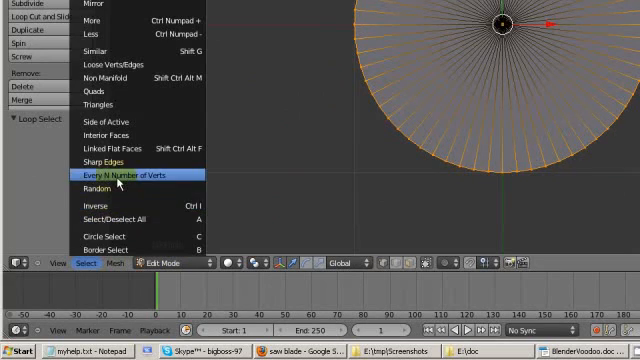
pyautogui.click(130, 176)
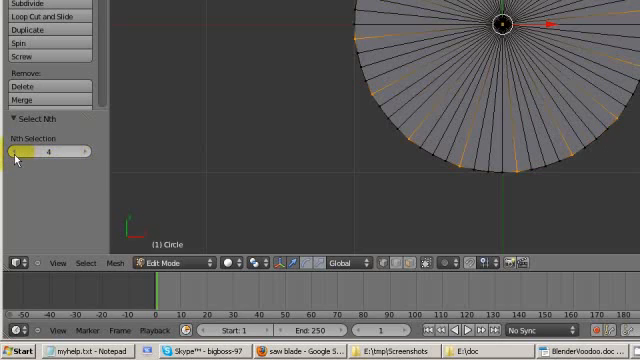
pyautogui.moveTo(30, 158)
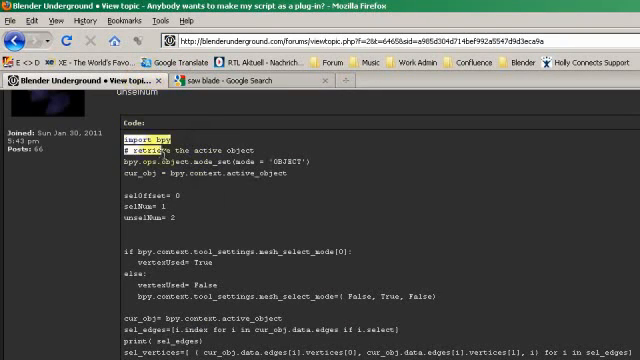
# Step: Scroll through the Python vertex-selection script posted on the Blender Underground thread
pyautogui.scroll(-3)
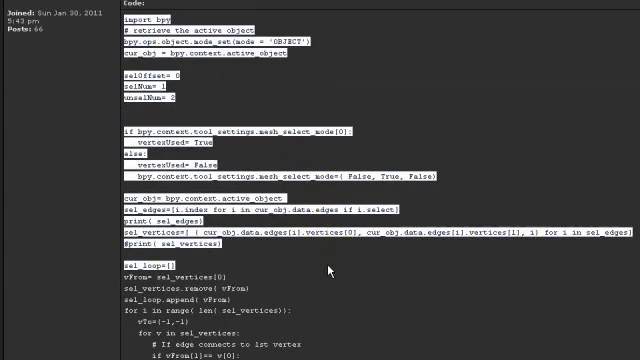
pyautogui.scroll(-3)
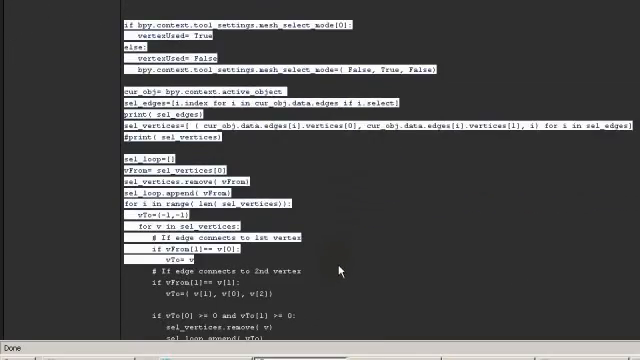
pyautogui.scroll(-3)
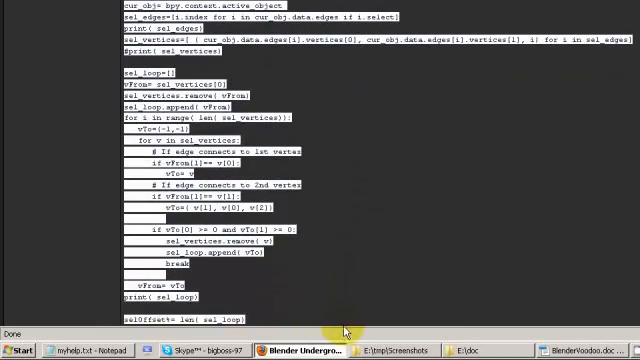
pyautogui.scroll(-3)
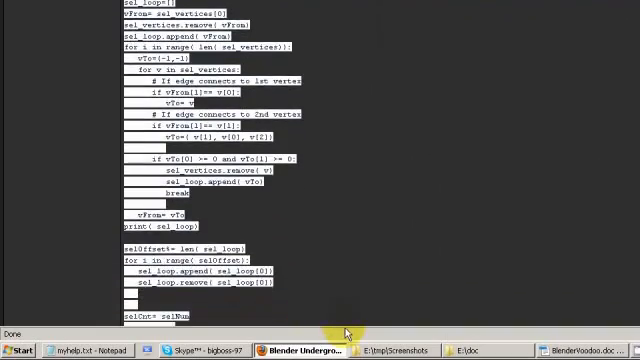
pyautogui.scroll(-3)
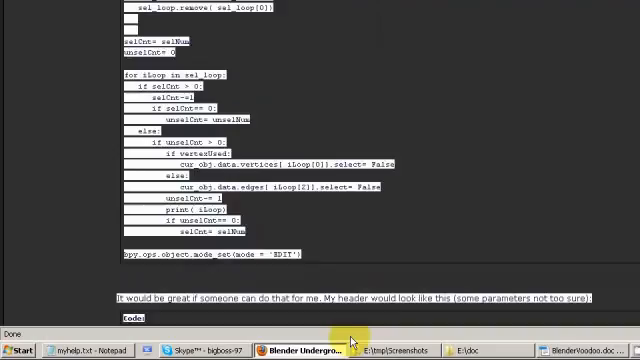
pyautogui.scroll(-3)
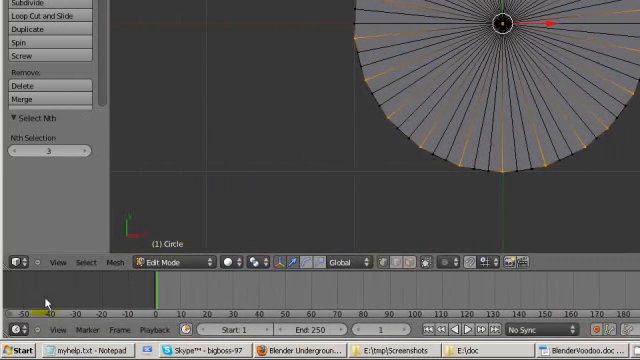
# Step: Switch an editor area to a Text Editor to hold the pasted selection script
pyautogui.click(12, 260)
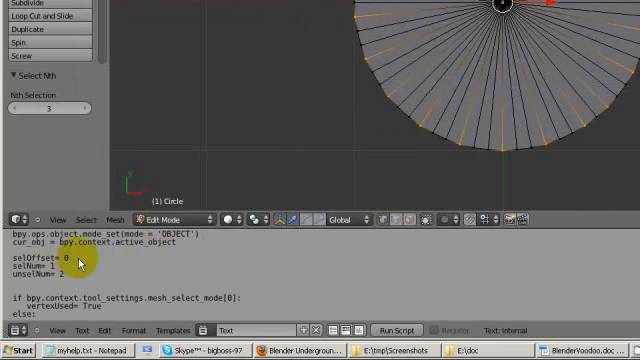
pyautogui.moveTo(70, 272)
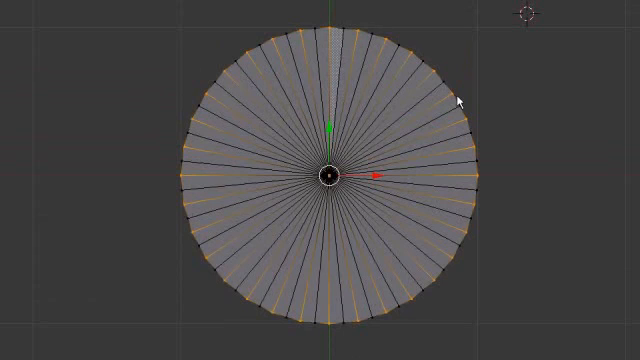
pyautogui.moveTo(460, 100)
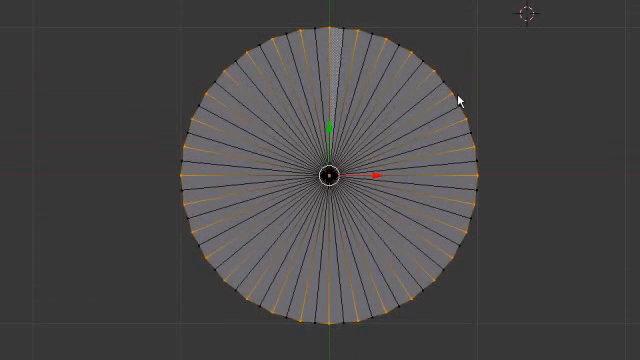
# Step: Zoom the maximized top view so the circle with its rim vertices fills the workspace
pyautogui.scroll(-3)
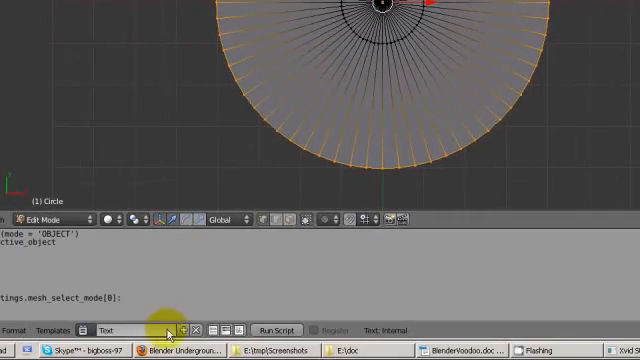
# Step: Run the pasted selection script so alternate rim vertices of the circle become selected
pyautogui.click(286, 330)
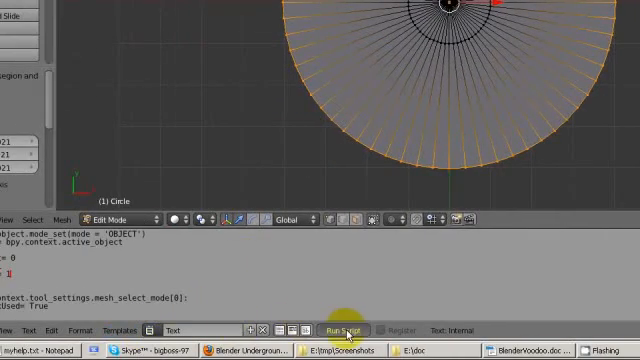
pyautogui.click(346, 332)
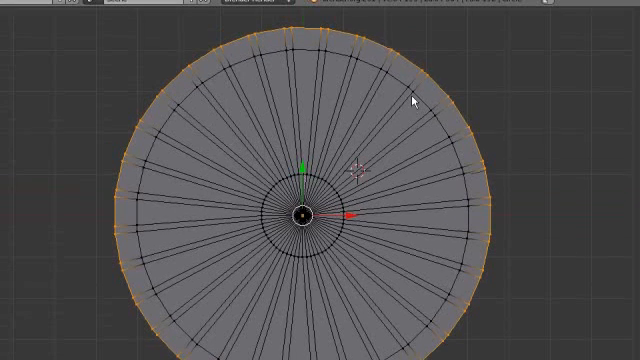
pyautogui.moveTo(416, 100)
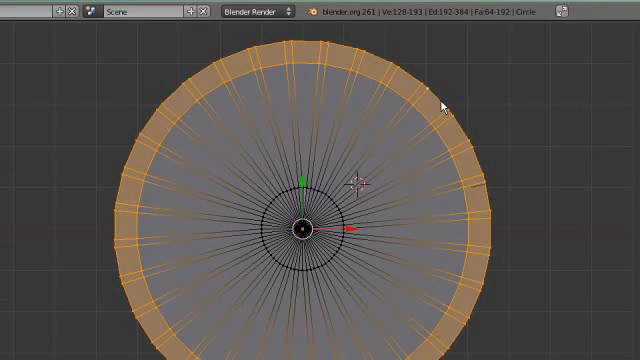
# Step: Apply a crease of 1 to the selected rim edges with Shift+E
pyautogui.press('shift+e')
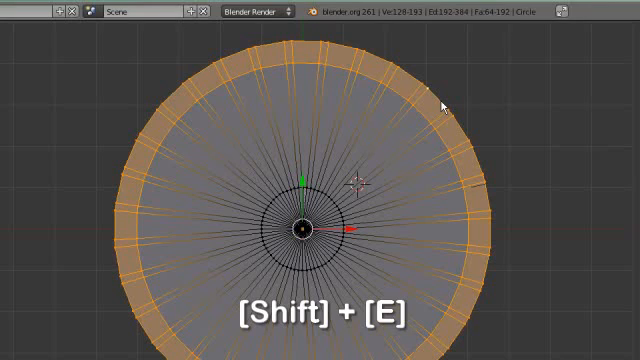
pyautogui.press('shift+e')
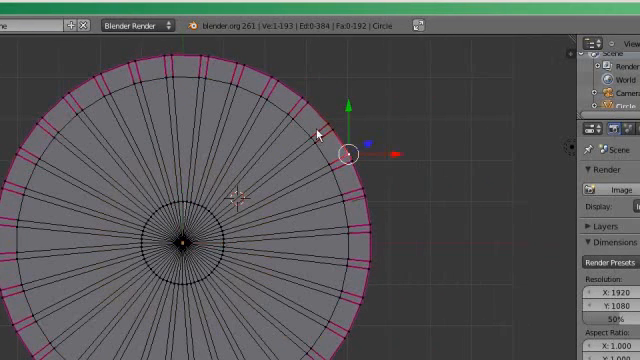
pyautogui.moveTo(320, 156)
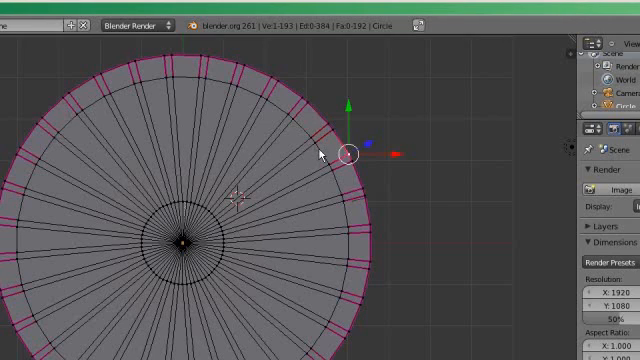
# Step: Select the mesh and run the teeth script to form pointed saw teeth around the rim
pyautogui.press('a')
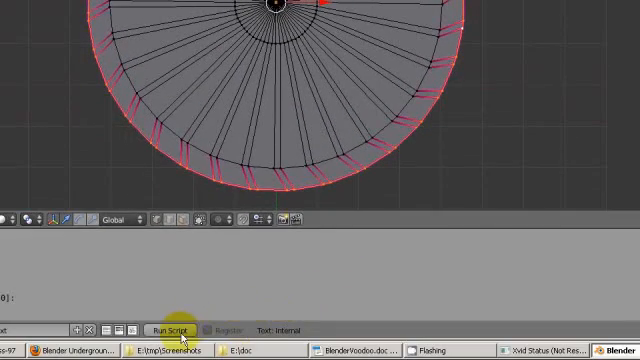
pyautogui.click(176, 328)
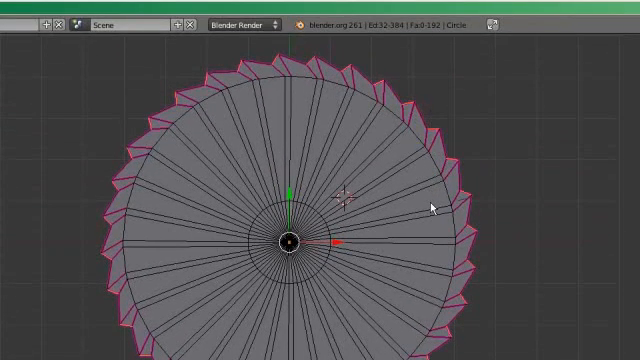
# Step: Delete the centre vertex via X > Vertices, opening a hole in the blade
pyautogui.press('x')
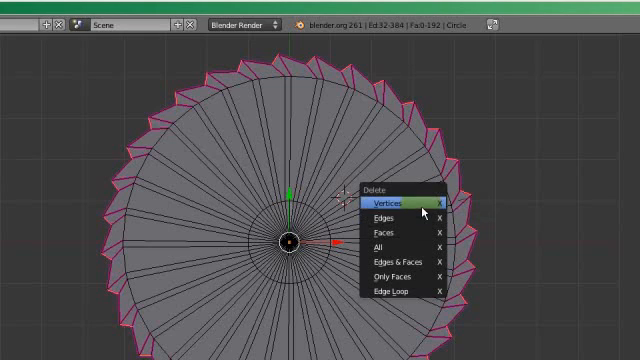
pyautogui.click(390, 202)
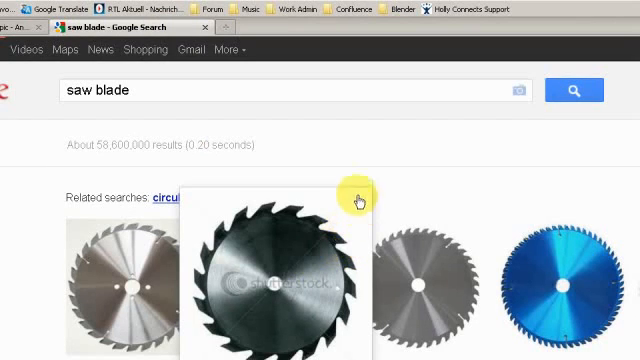
# Step: Browse more 'saw blade' reference images, then return to the Blender blade model
pyautogui.scroll(-3)
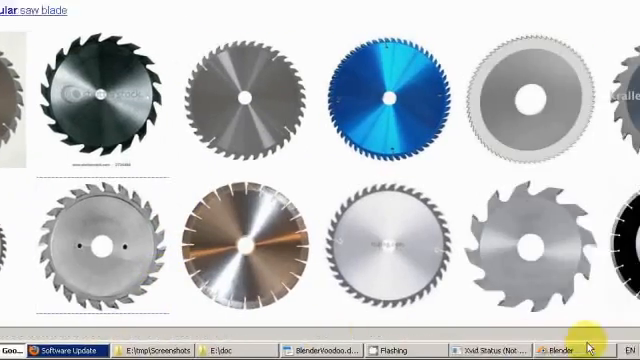
pyautogui.click(558, 348)
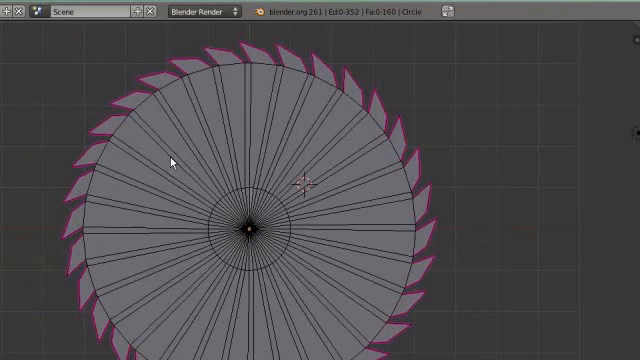
pyautogui.moveTo(164, 170)
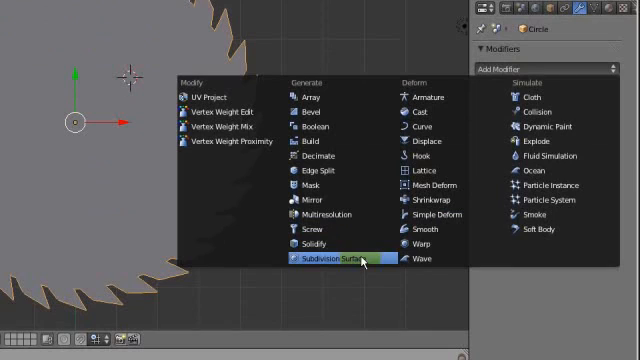
# Step: Add a Subdivision Surface modifier to the blade mesh
pyautogui.click(328, 260)
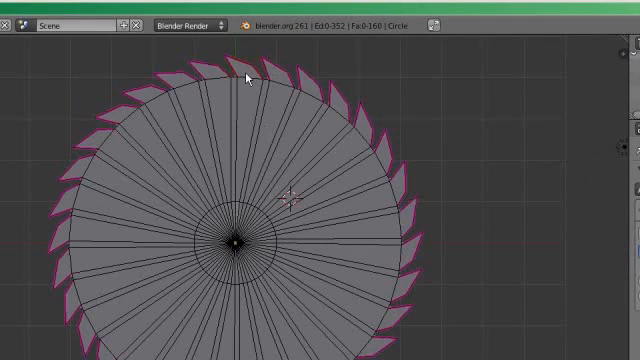
pyautogui.moveTo(268, 190)
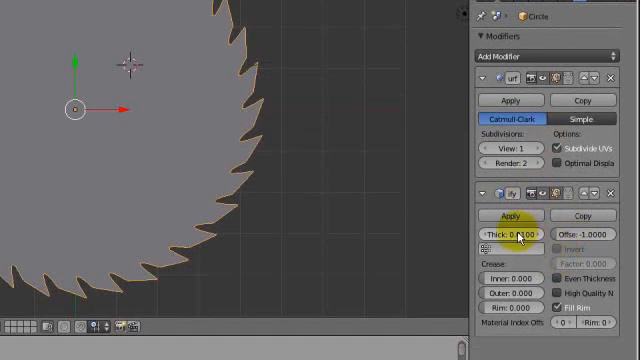
# Step: Set the Solidify thickness, apply it to the mesh, and render the solid blade
pyautogui.click(508, 234)
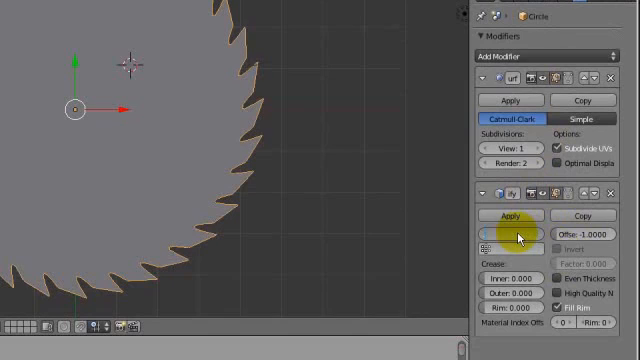
pyautogui.click(510, 232)
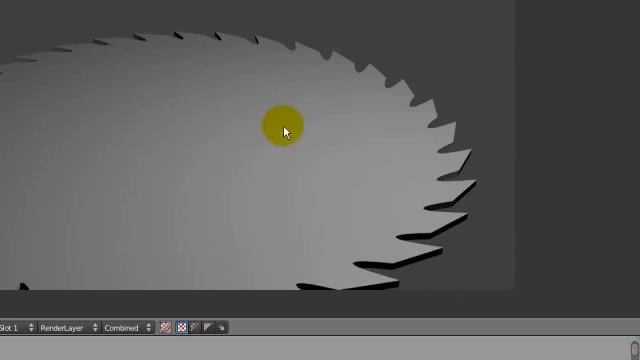
pyautogui.moveTo(284, 128); pyautogui.dragTo(228, 120)
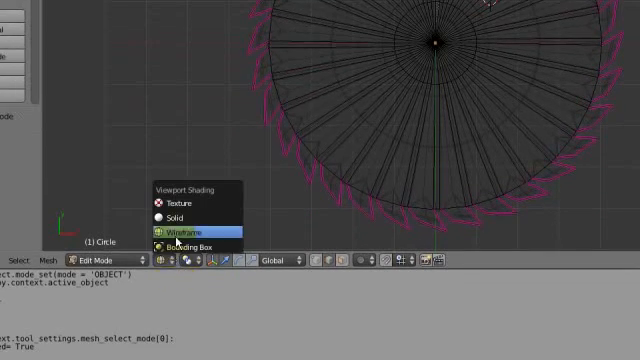
pyautogui.moveTo(184, 218)
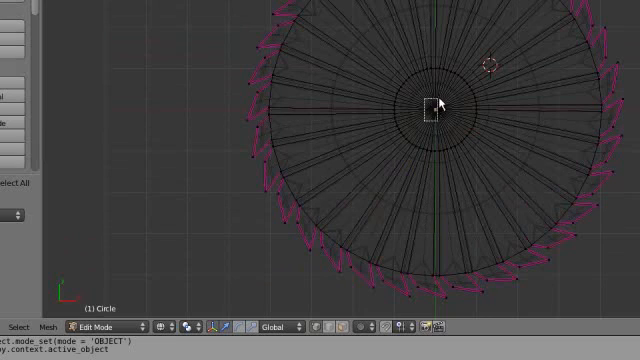
# Step: Select the centre vertex of the circle mesh for removal
pyautogui.click(432, 110)
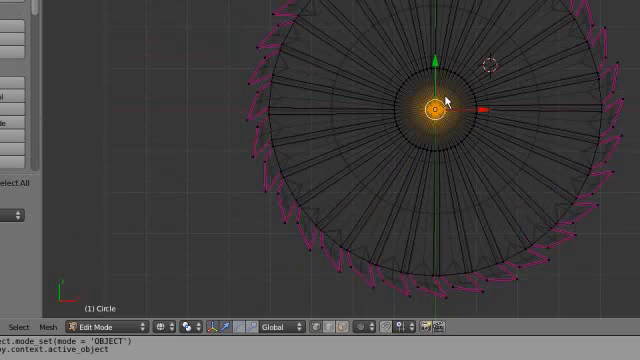